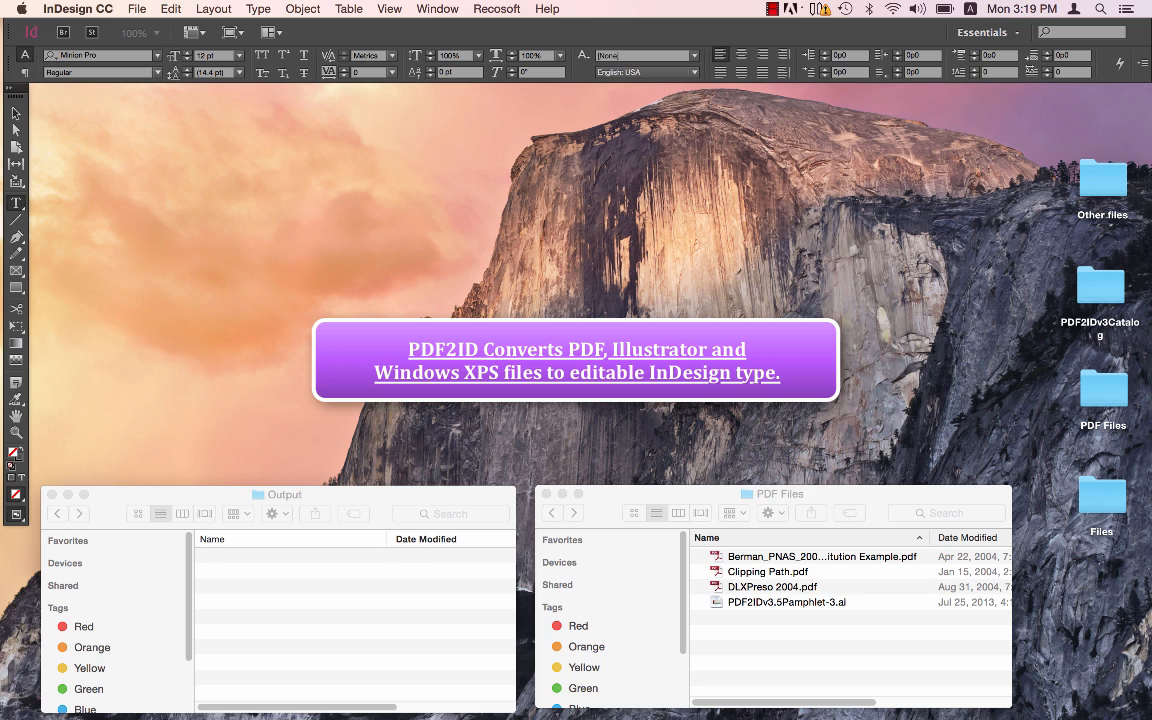
# Launch PDF2ID's open command from the Recosoft menu and pick the four PDF/AI source files
pyautogui.click(576, 360)
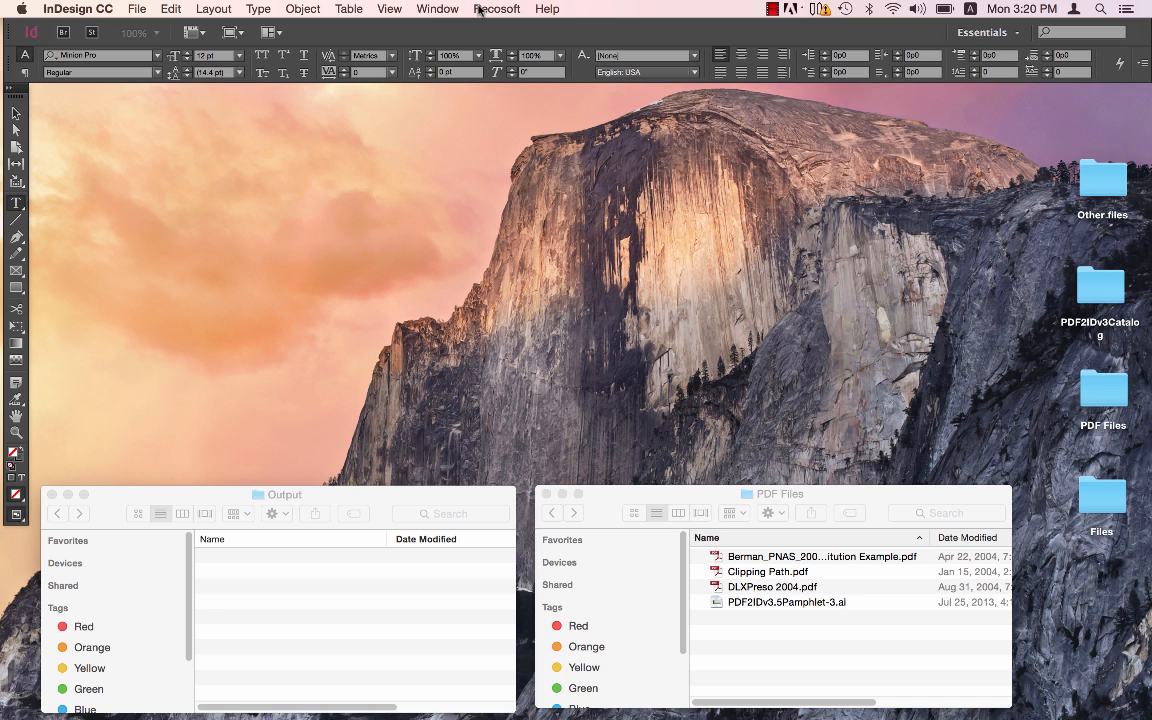
pyautogui.click(437, 8)
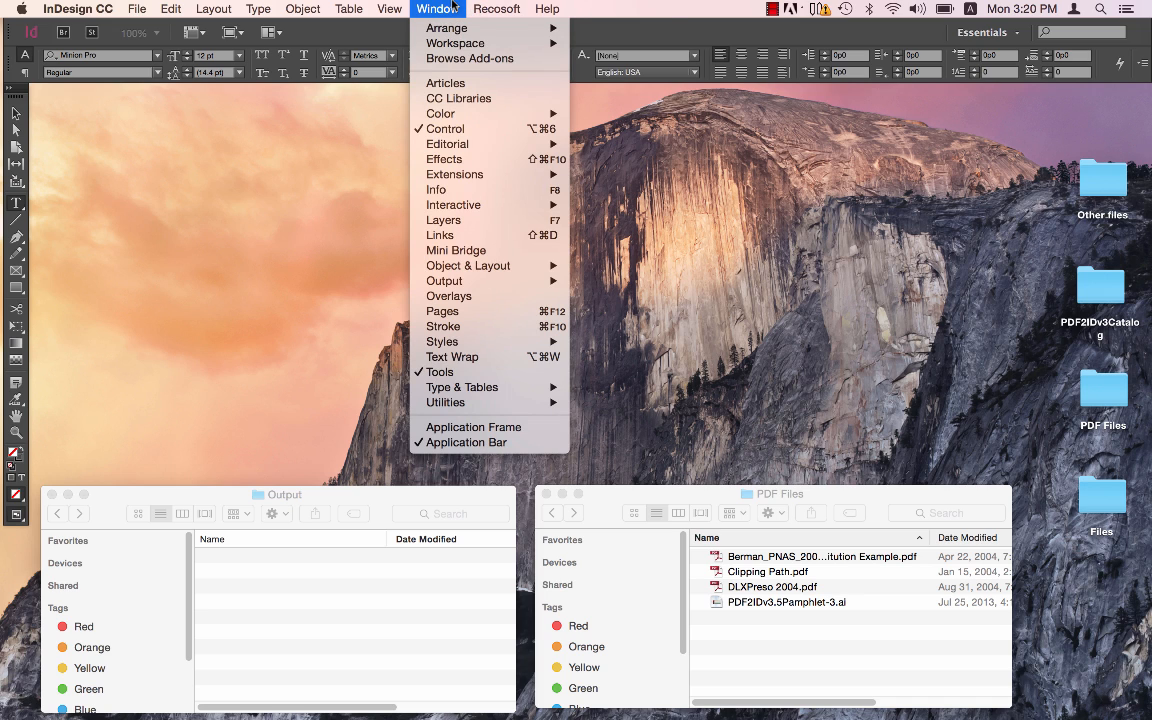
pyautogui.click(498, 9)
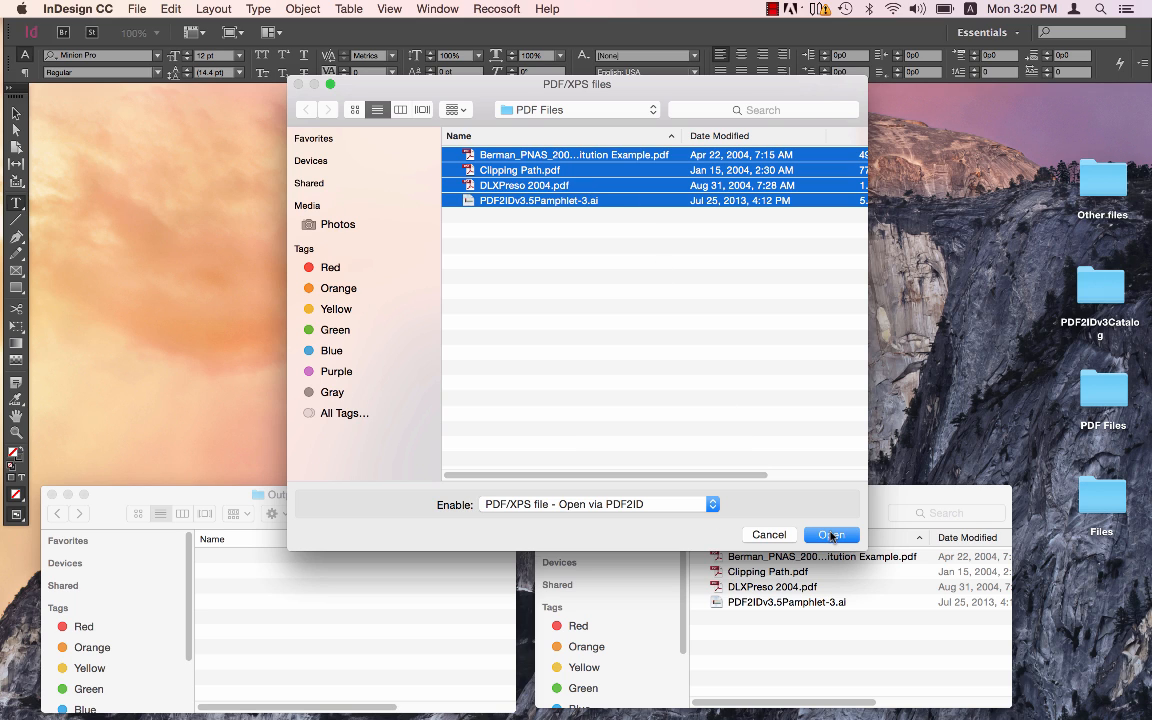
# Open the four chosen files and accept the PDF2ID Options to batch-convert them
pyautogui.click(831, 534)
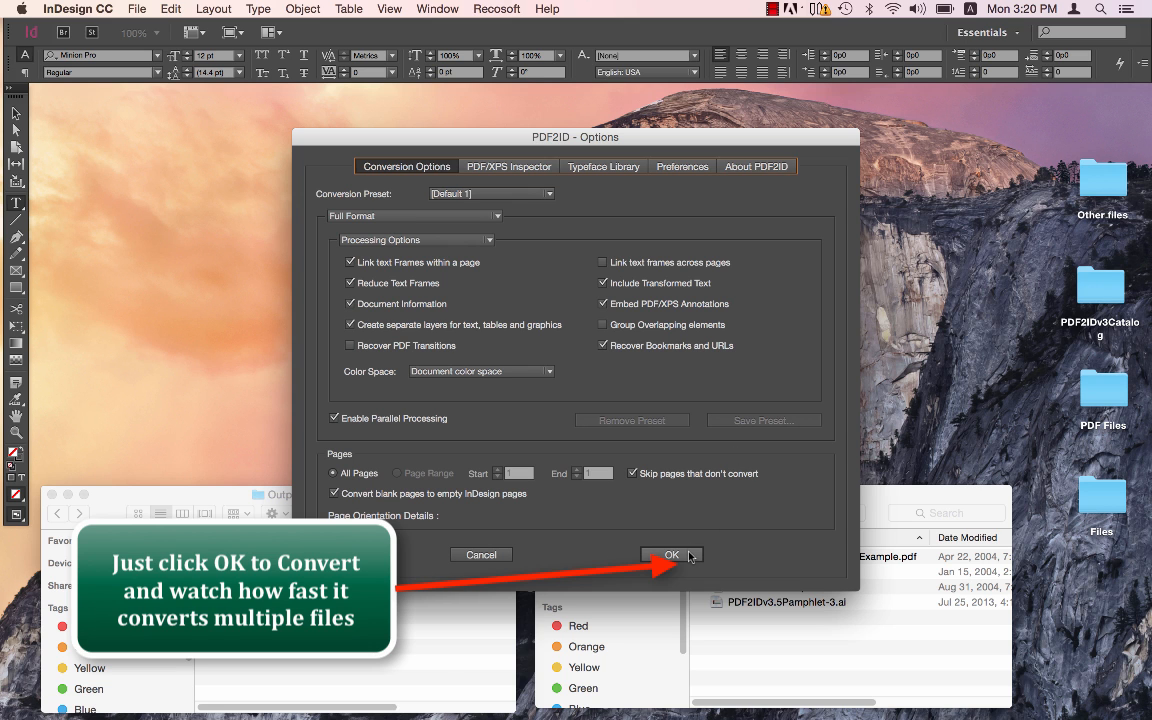
pyautogui.click(671, 554)
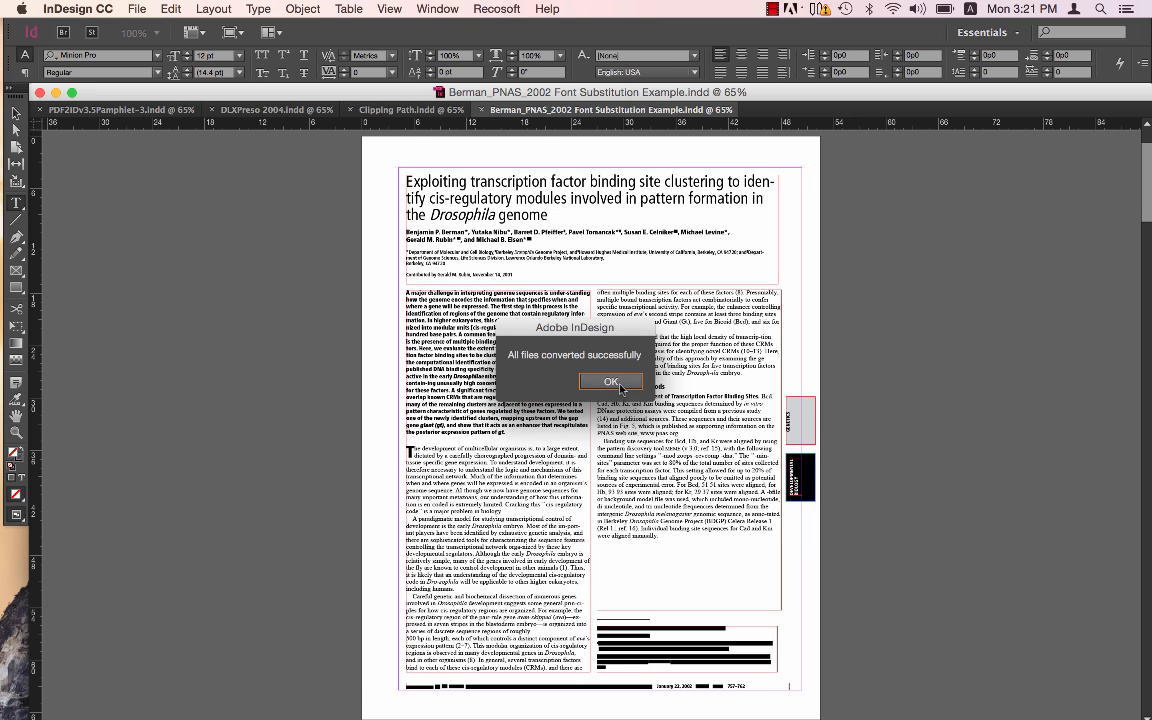
# Dismiss the alert and review the pamphlet, DLXPreso 2004, Clipping Path and Berman documents
pyautogui.click(613, 381)
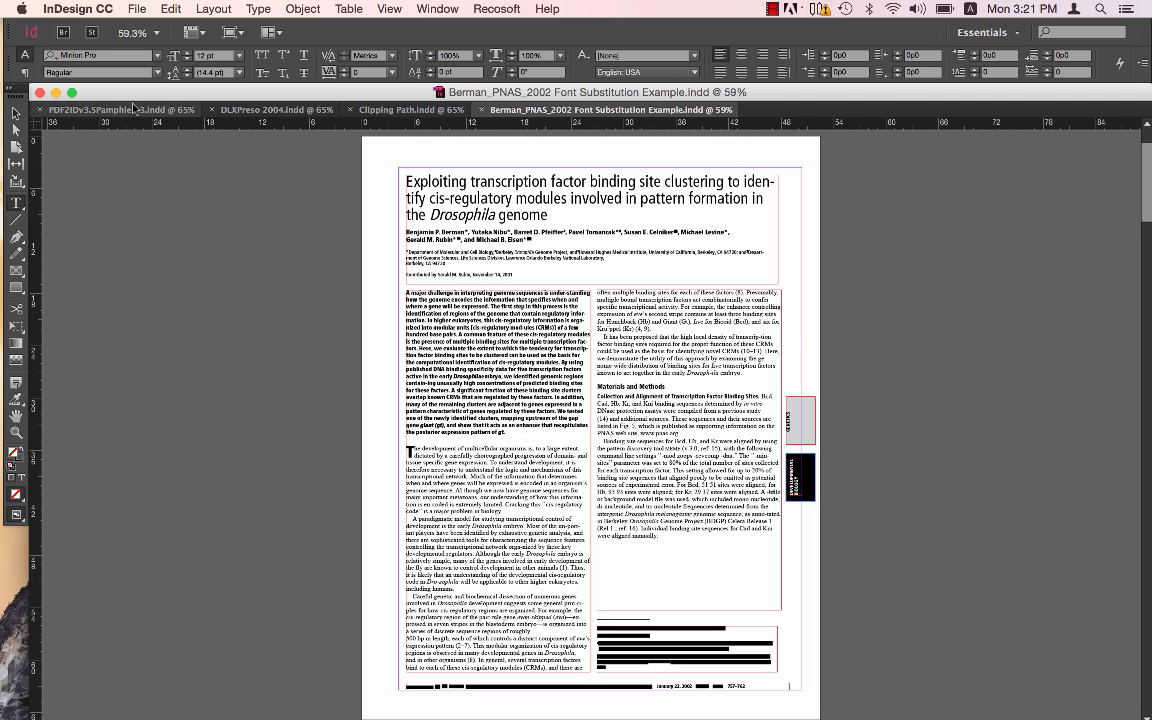
pyautogui.click(90, 109)
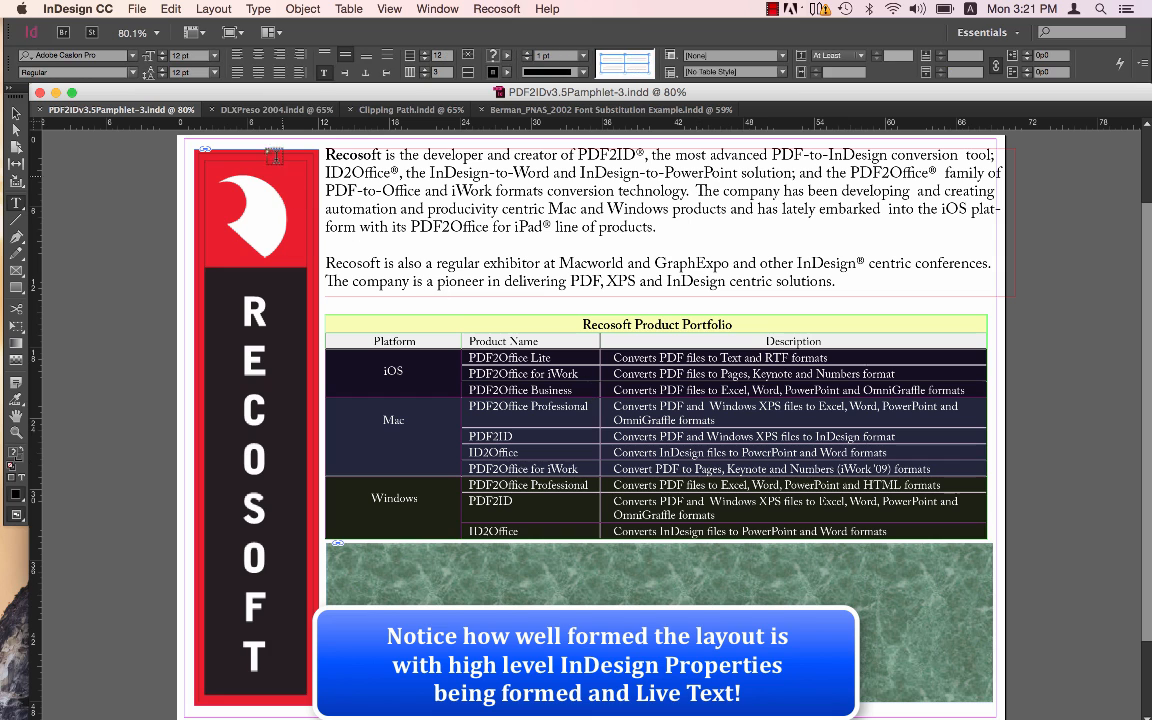
pyautogui.click(262, 109)
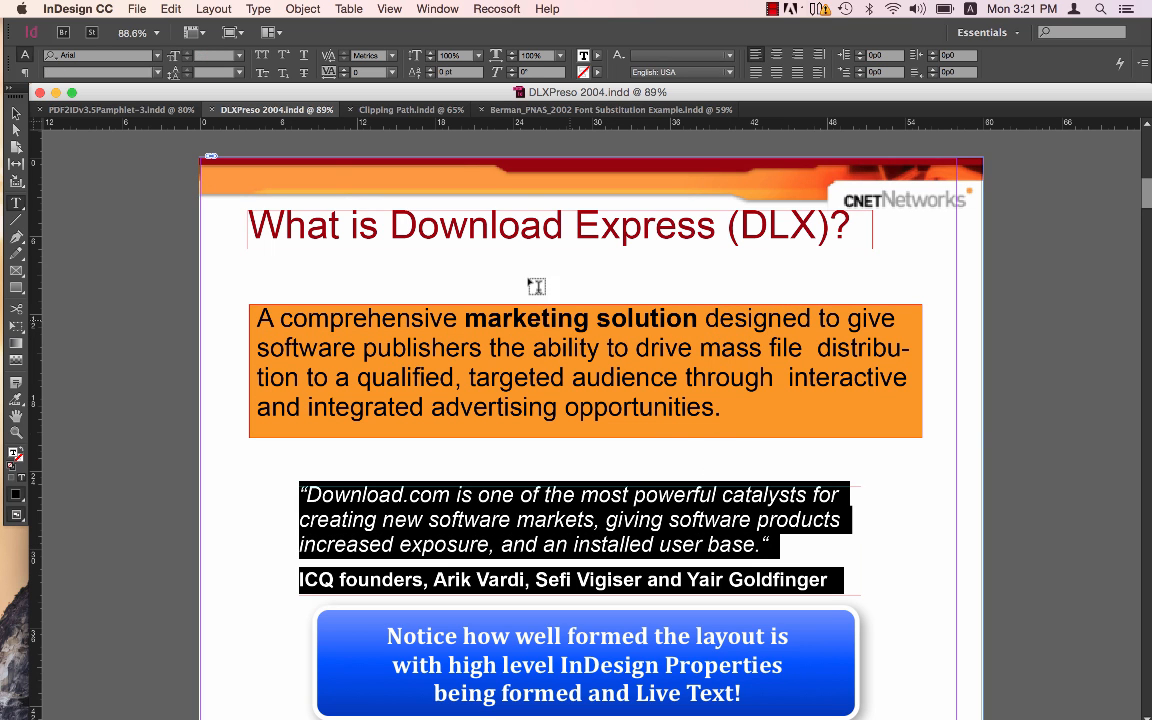
pyautogui.click(400, 109)
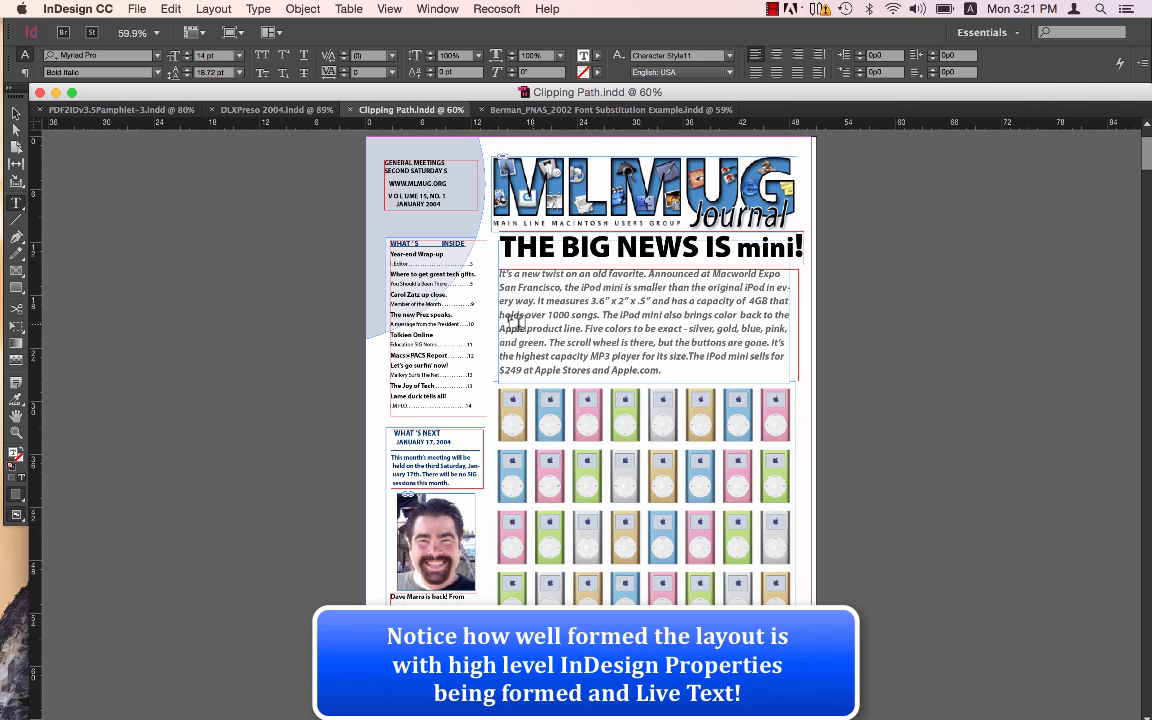
pyautogui.scroll(-3)
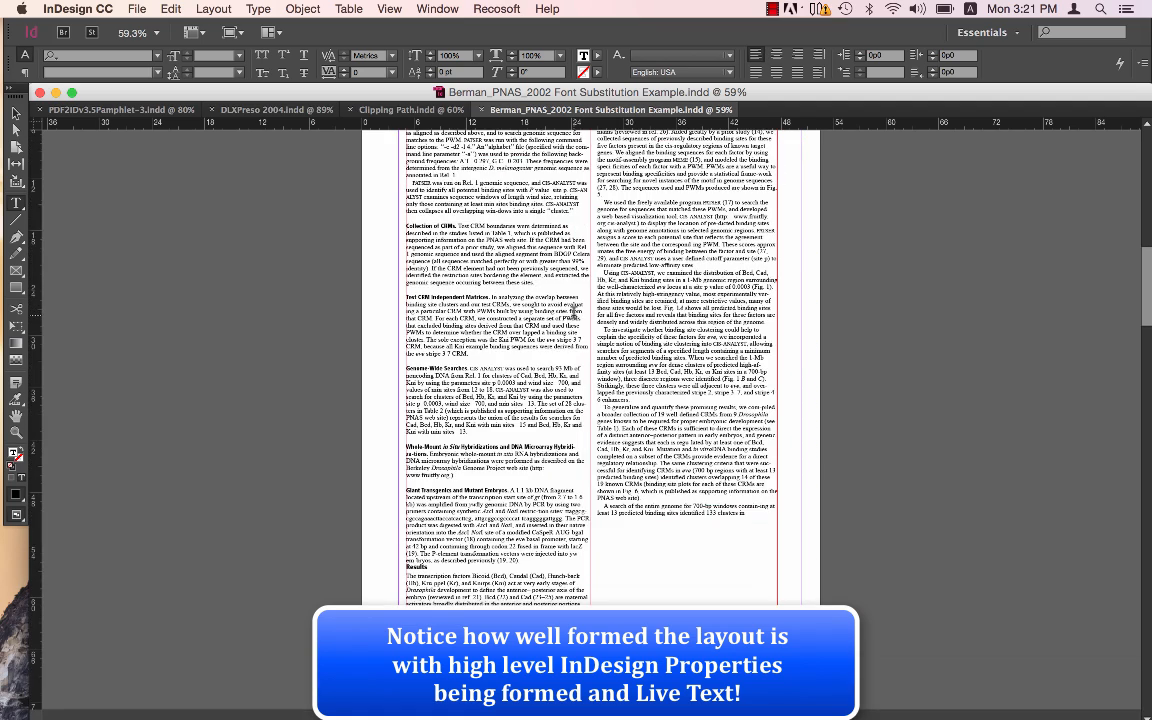
pyautogui.scroll(-3)
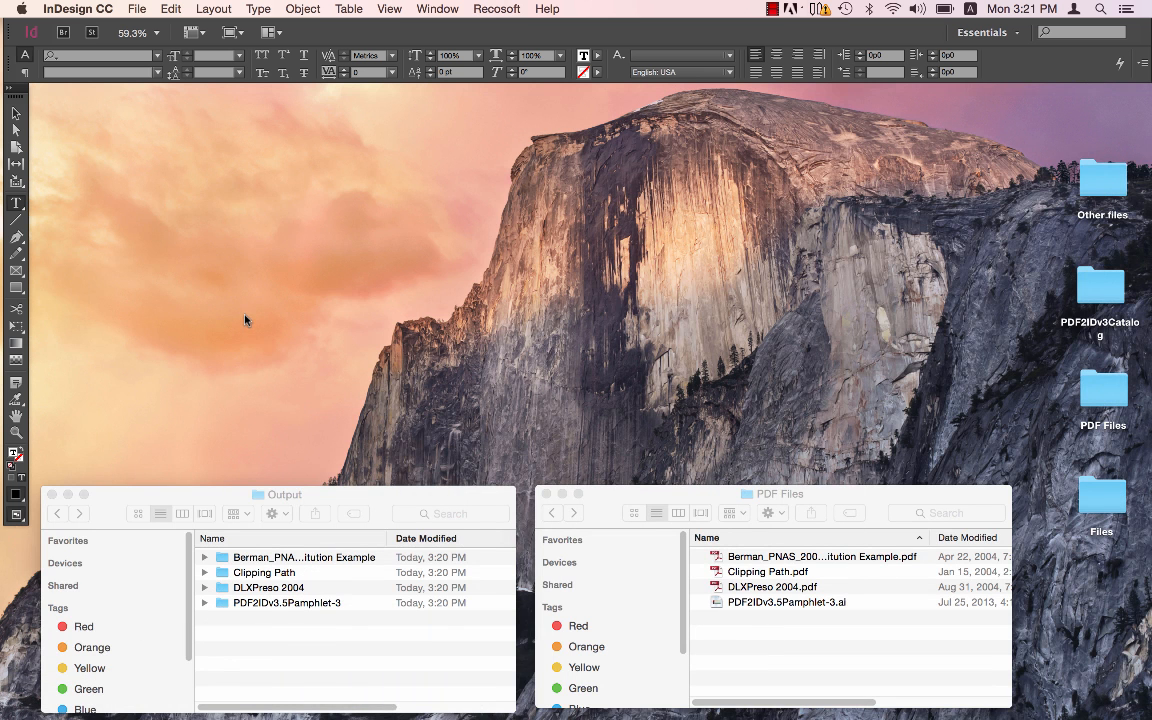
pyautogui.moveTo(226, 436)
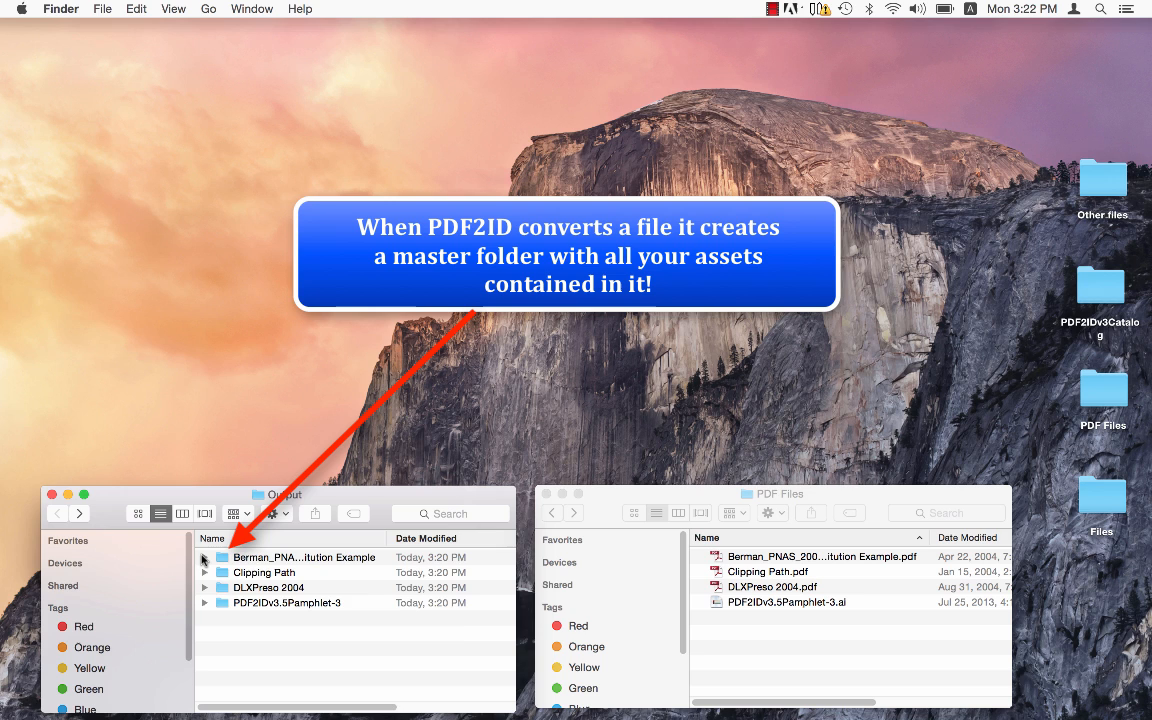
pyautogui.click(205, 557)
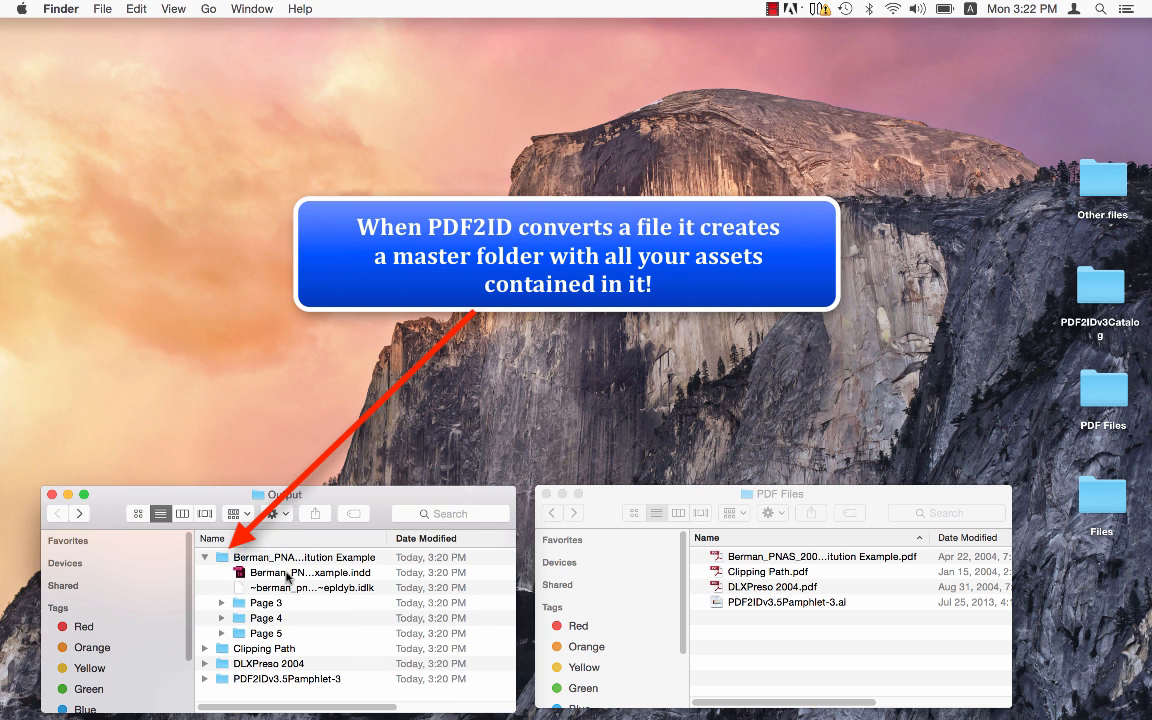
pyautogui.click(222, 603)
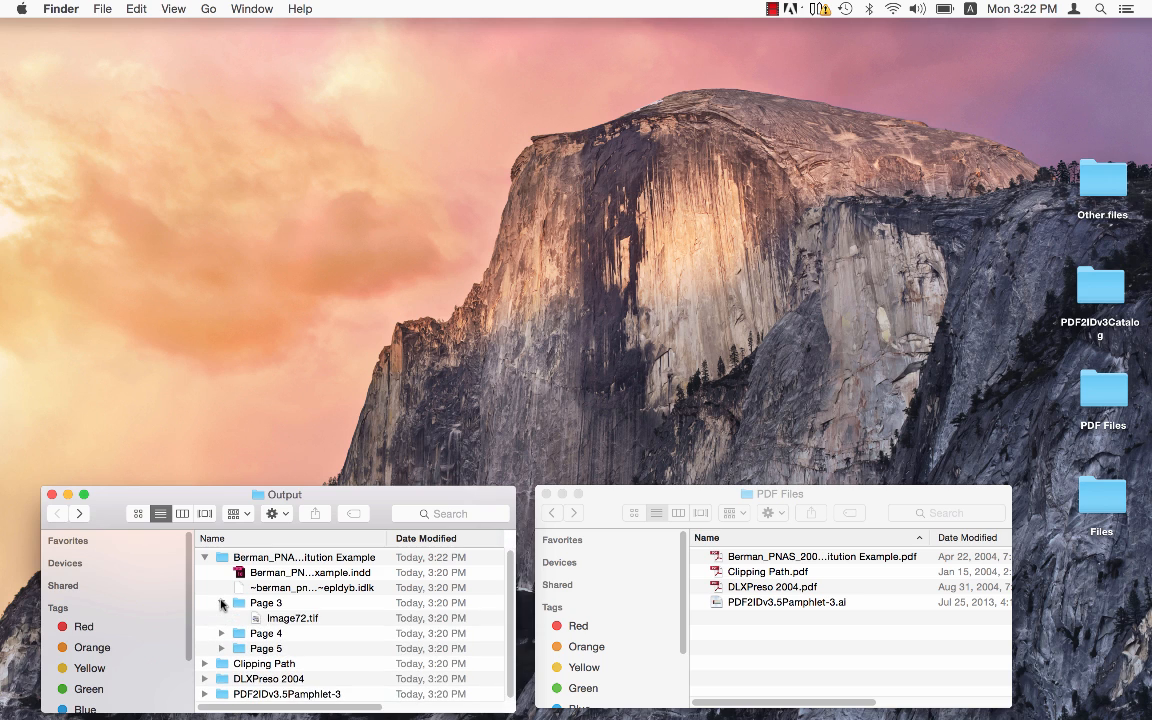
pyautogui.click(222, 603)
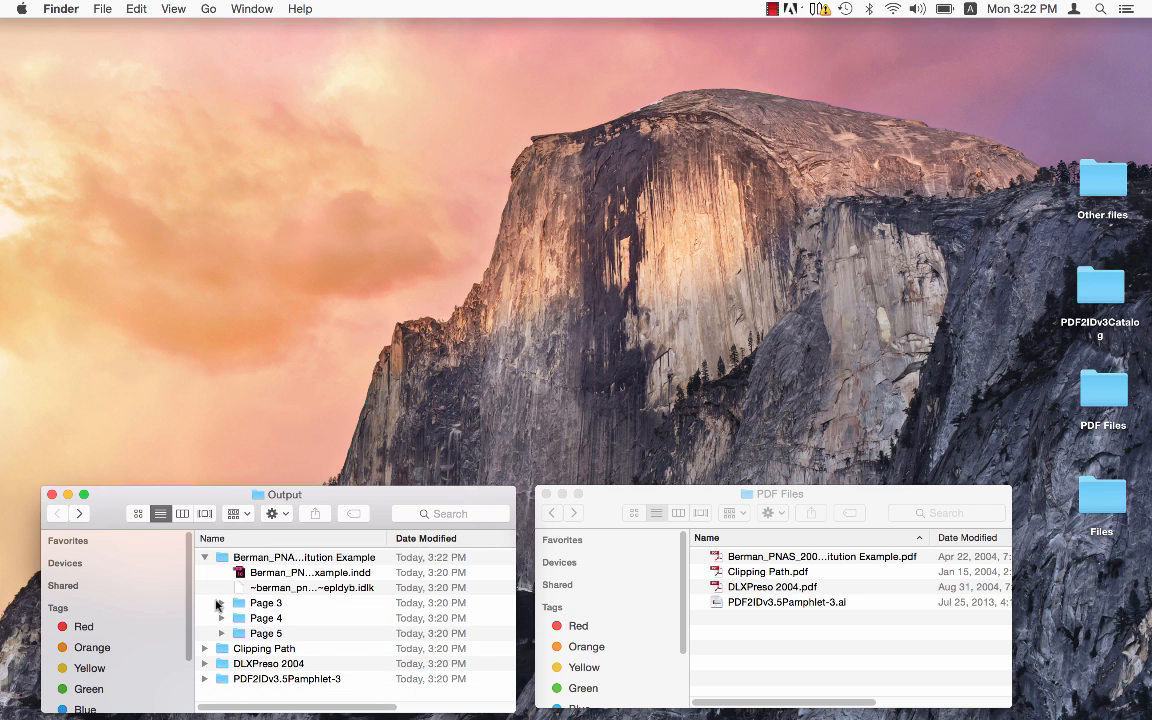
pyautogui.click(266, 602)
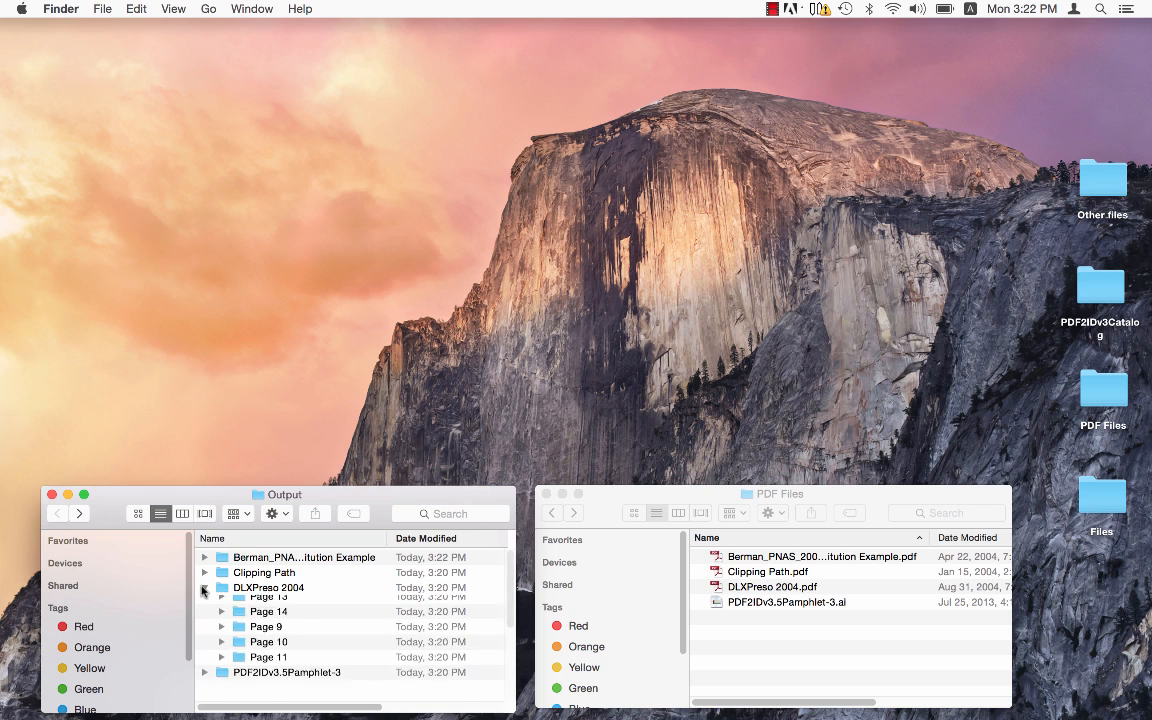
pyautogui.click(205, 587)
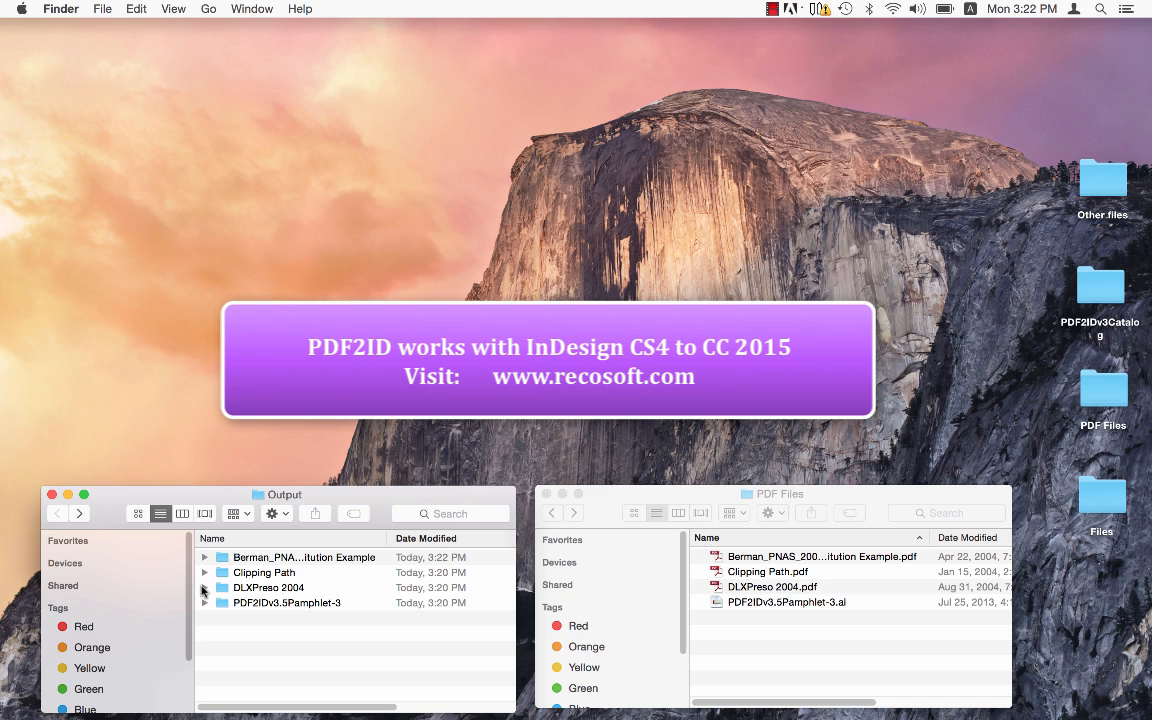
pyautogui.moveTo(1031, 97)
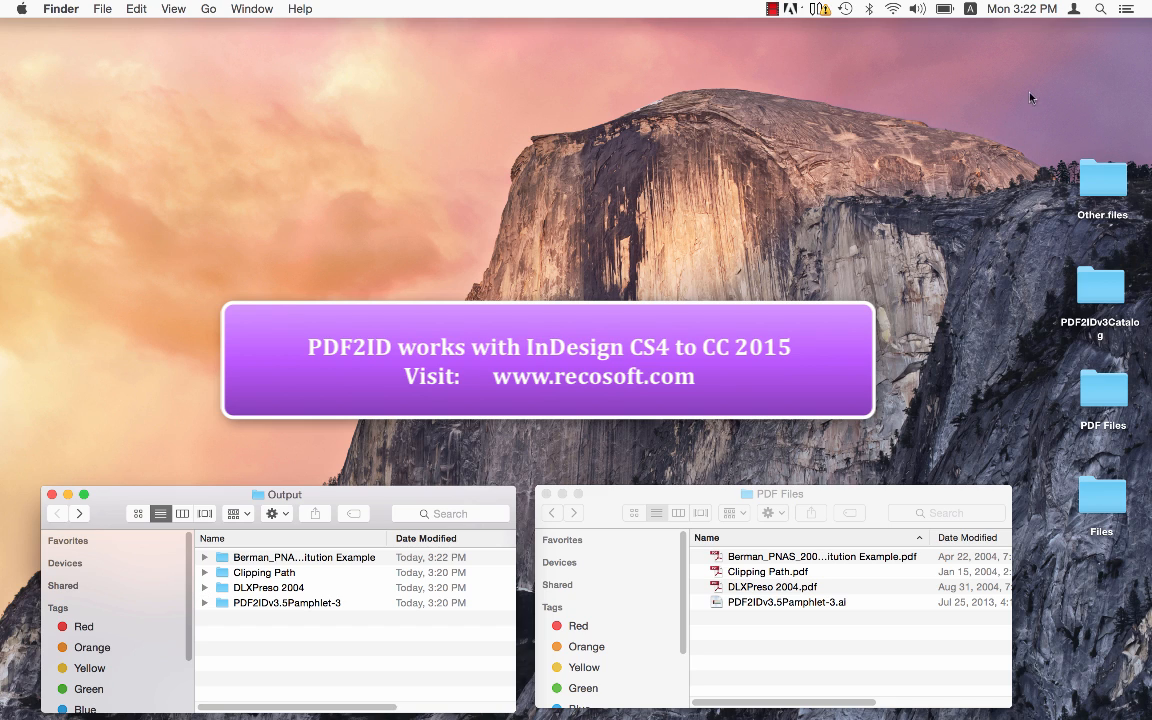